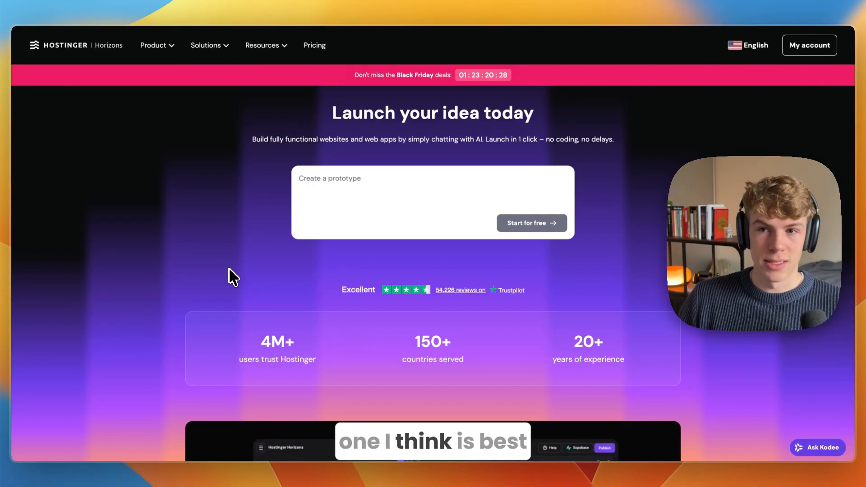
Step: Write the prompt 'Build a marketplace app for buying…' in the Horizons prototype box
{"action": "type", "text": "Build a marketplace"}
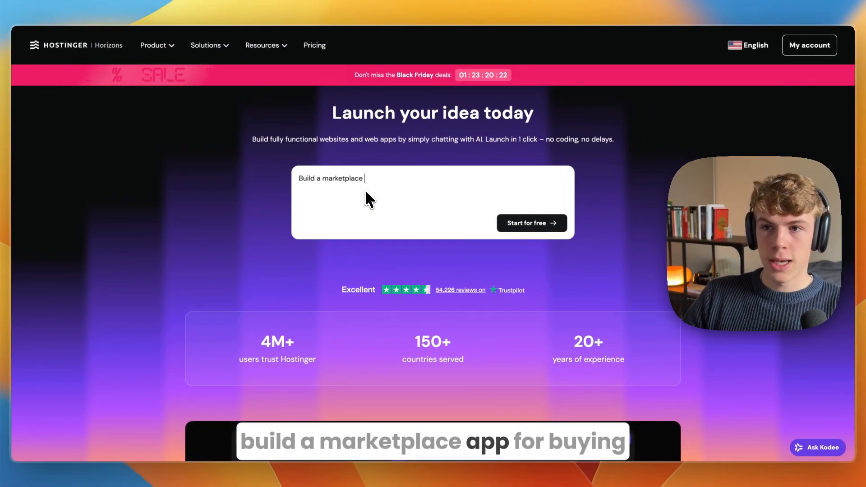
{"action": "type", "text": "app for buying"}
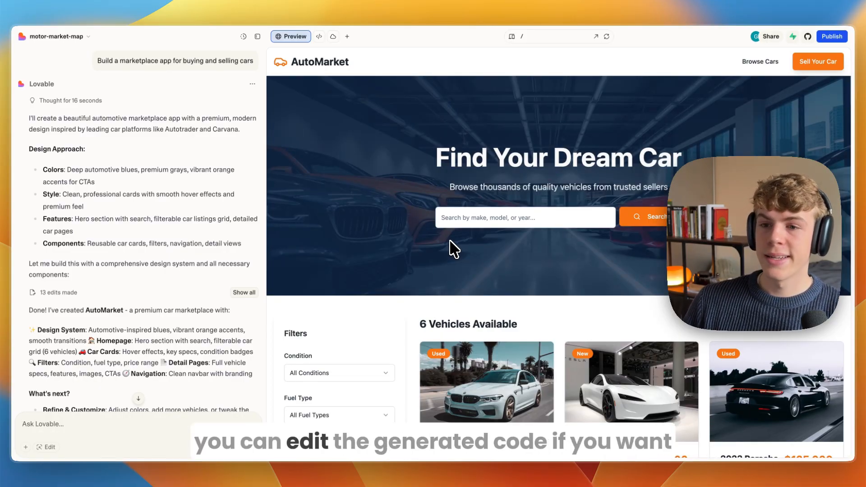
{"action": "scroll", "scroll_direction": "down", "scroll_amount": 3}
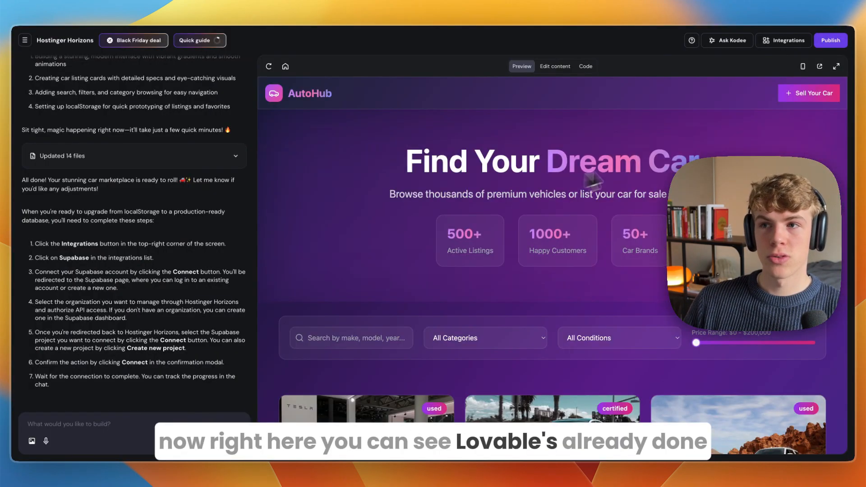
{"action": "scroll", "scroll_direction": "down", "scroll_amount": 3}
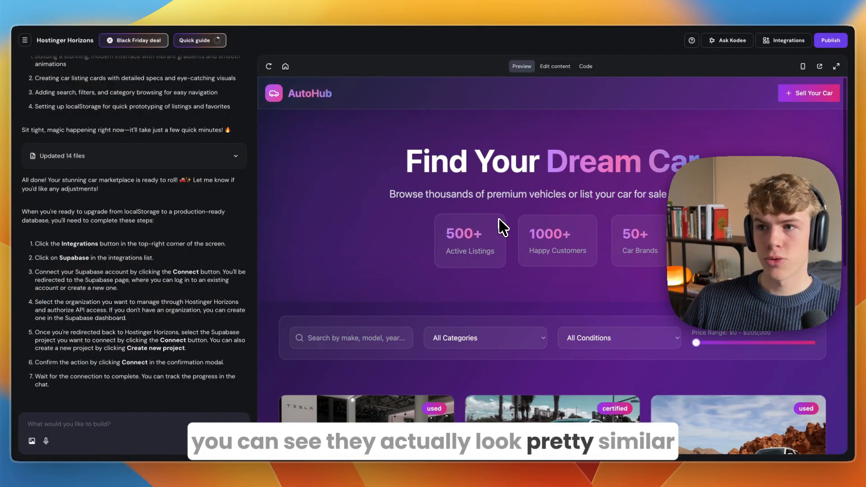
{"action": "mouse_move", "coordinate": [599, 179]}
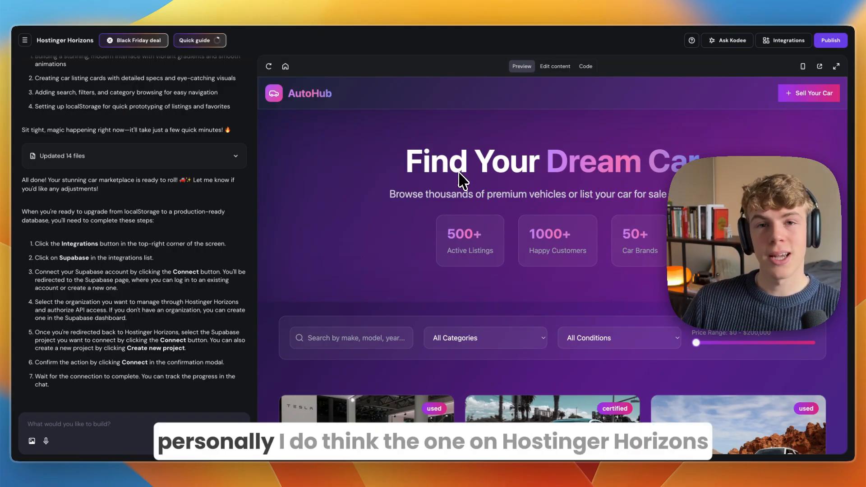
{"action": "scroll", "scroll_direction": "down", "scroll_amount": 3}
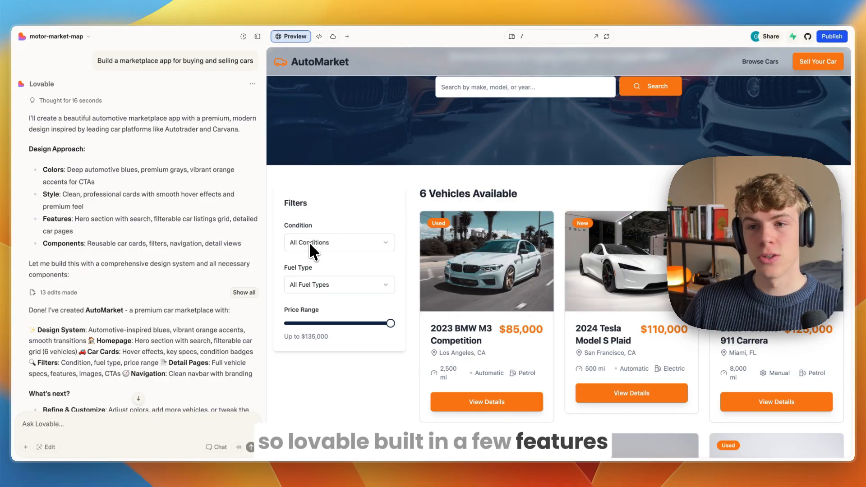
Step: Try the Fuel Type filter, then search 'bmw' and '2023' to narrow AutoMarket to four vehicles
{"action": "left_click", "coordinate": [338, 242]}
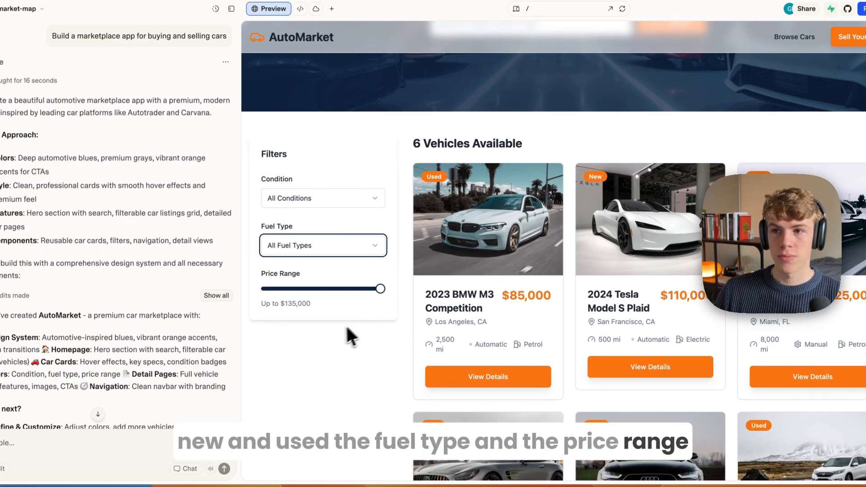
{"action": "scroll", "scroll_direction": "down", "scroll_amount": 3}
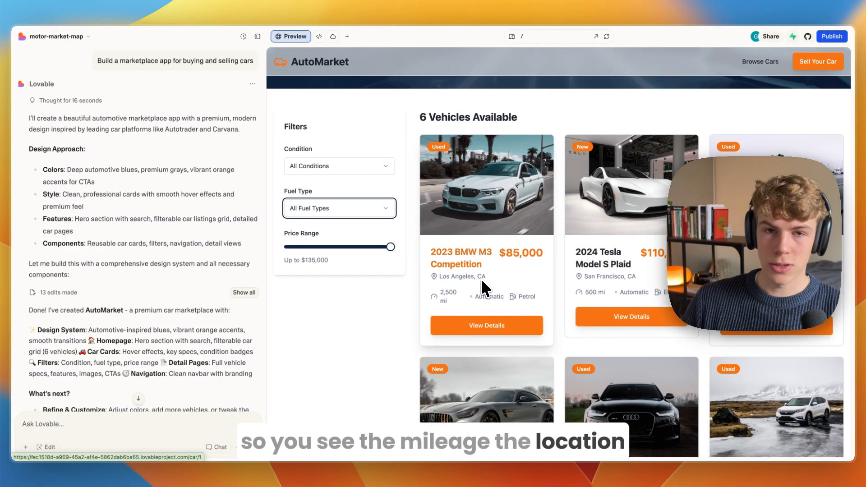
{"action": "mouse_move", "coordinate": [525, 309]}
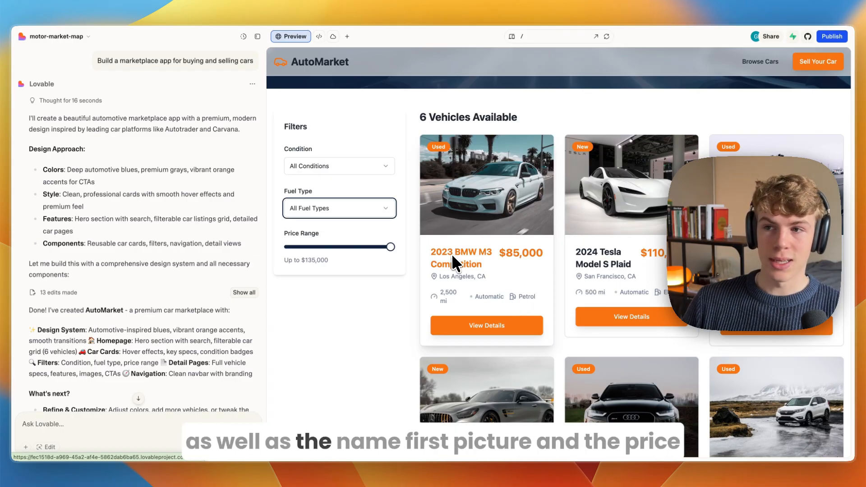
{"action": "scroll", "scroll_direction": "down", "scroll_amount": 3}
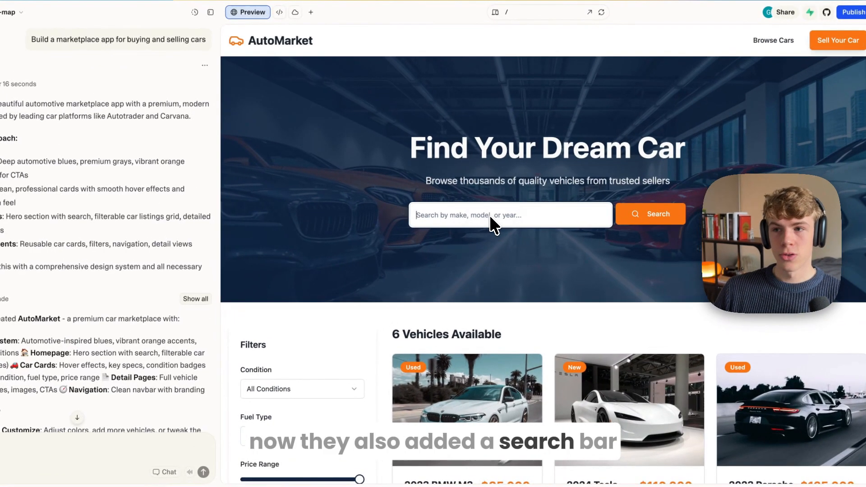
{"action": "type", "text": "bmw"}
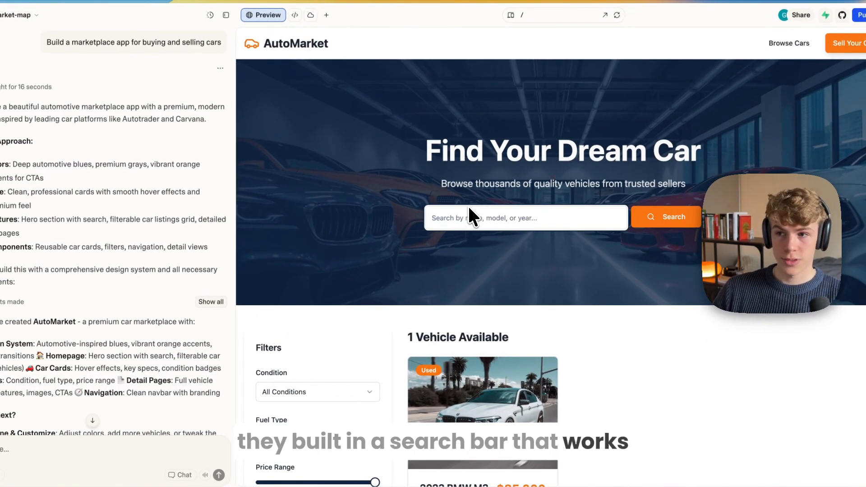
{"action": "type", "text": "2023"}
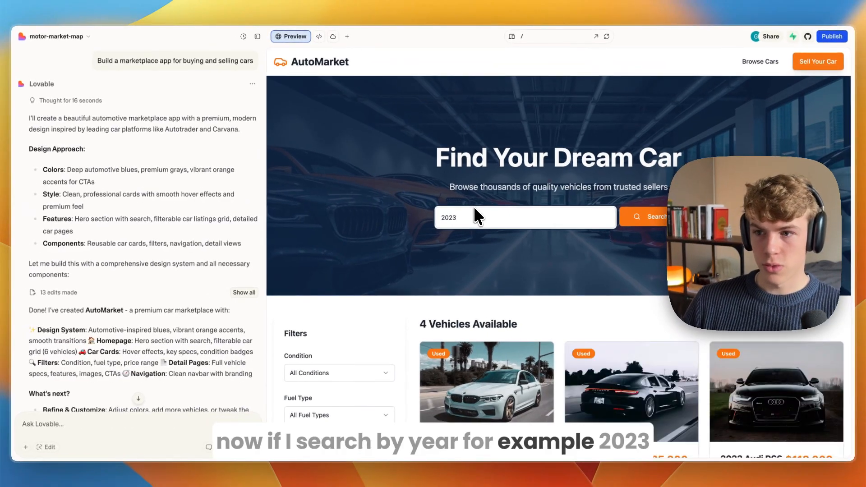
{"action": "scroll", "scroll_direction": "down", "scroll_amount": 3}
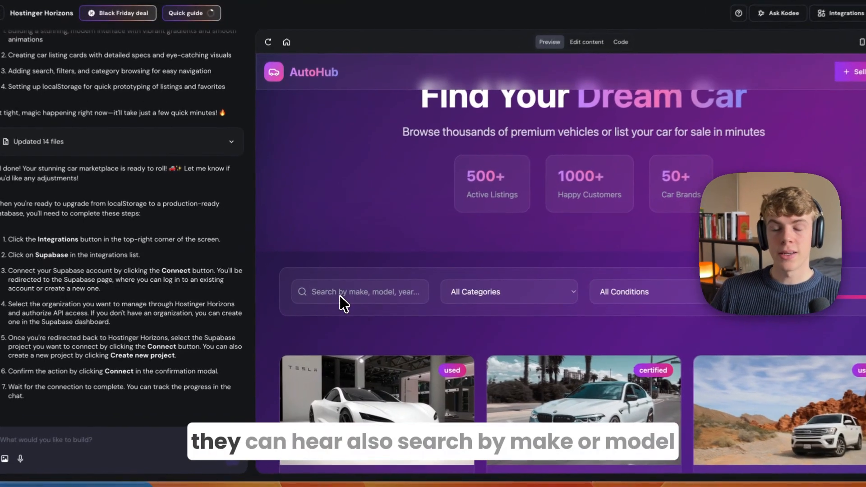
{"action": "type", "text": "2023"}
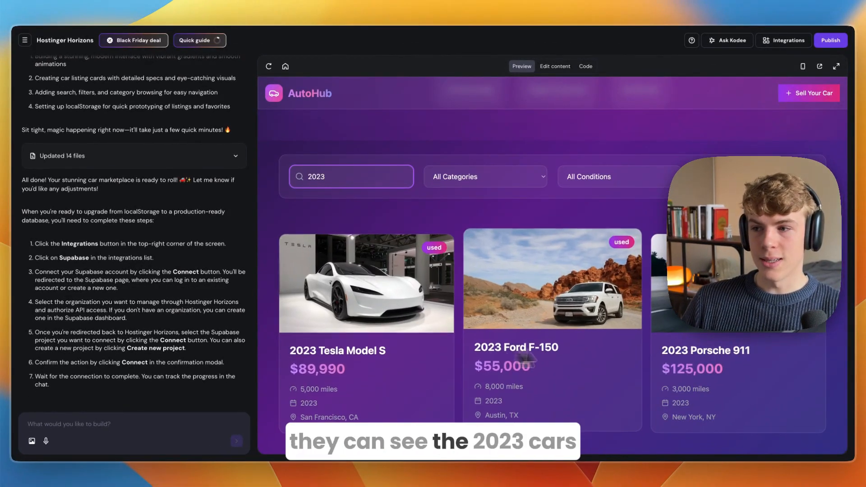
{"action": "left_click", "coordinate": [484, 177]}
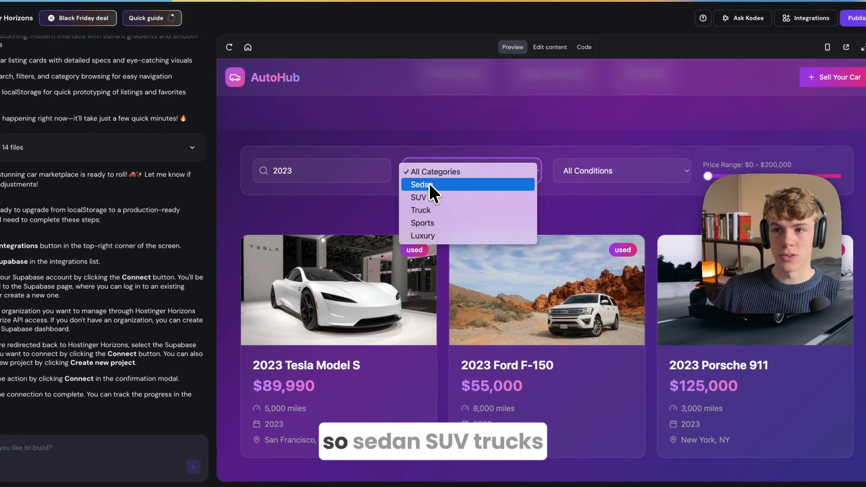
{"action": "mouse_move", "coordinate": [461, 240]}
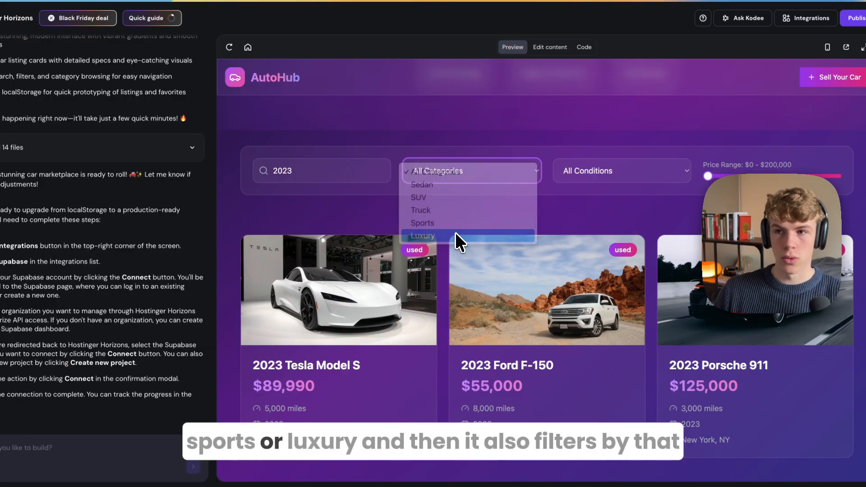
{"action": "left_click", "coordinate": [423, 236]}
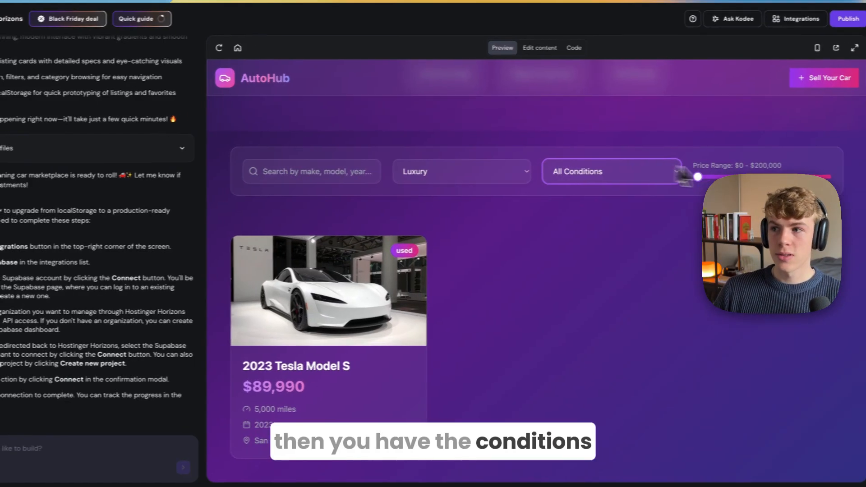
{"action": "left_click_drag", "start_coordinate": [697, 177], "coordinate": [729, 177]}
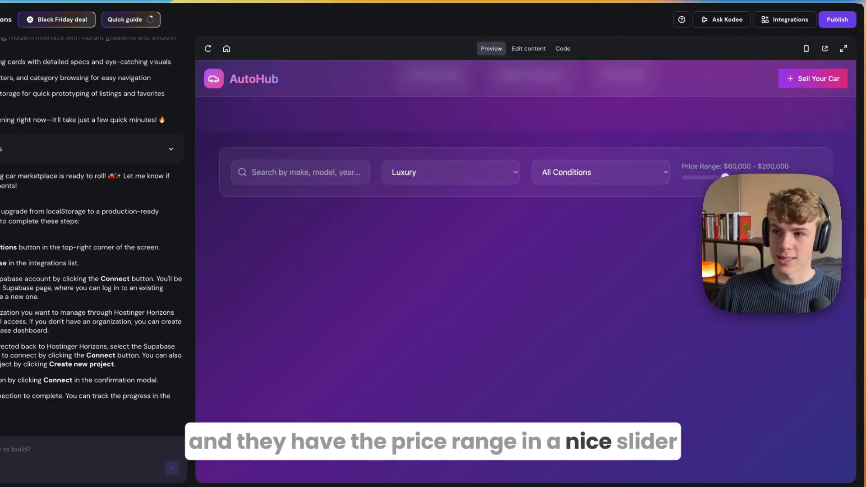
{"action": "left_click", "coordinate": [449, 171]}
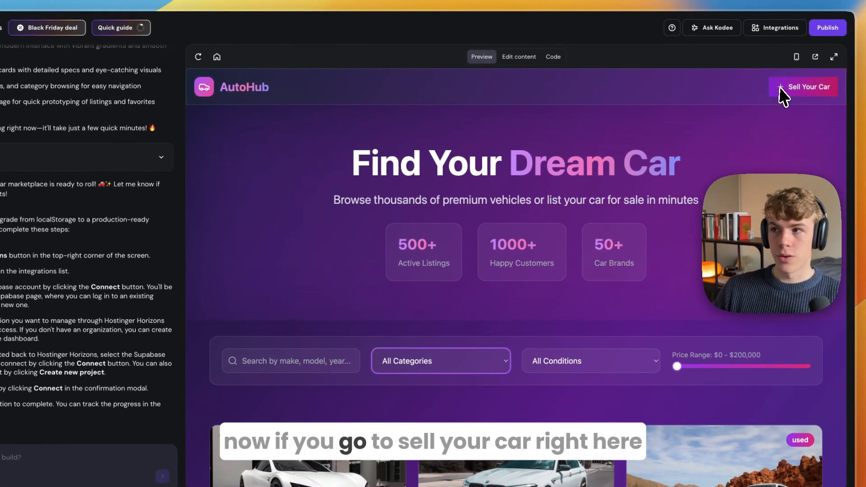
Step: List a Toyota Camry via Sell Your Car and view the new listing's details
{"action": "left_click", "coordinate": [806, 87]}
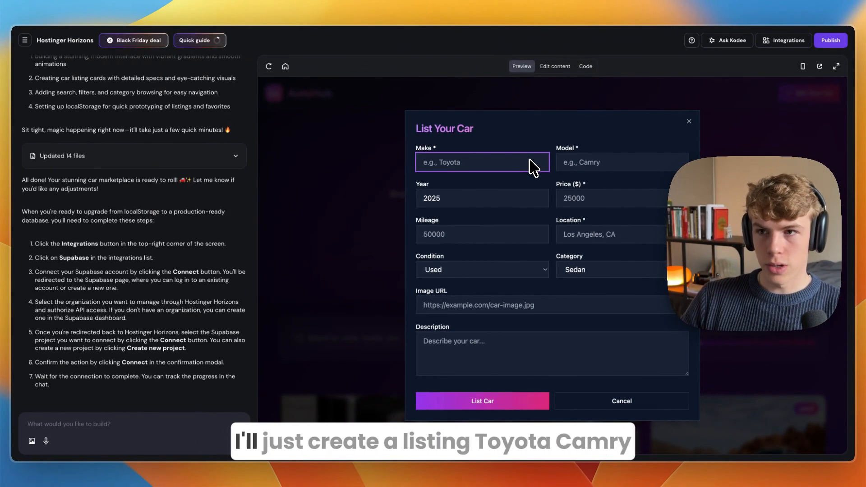
{"action": "type", "text": "Toyota"}
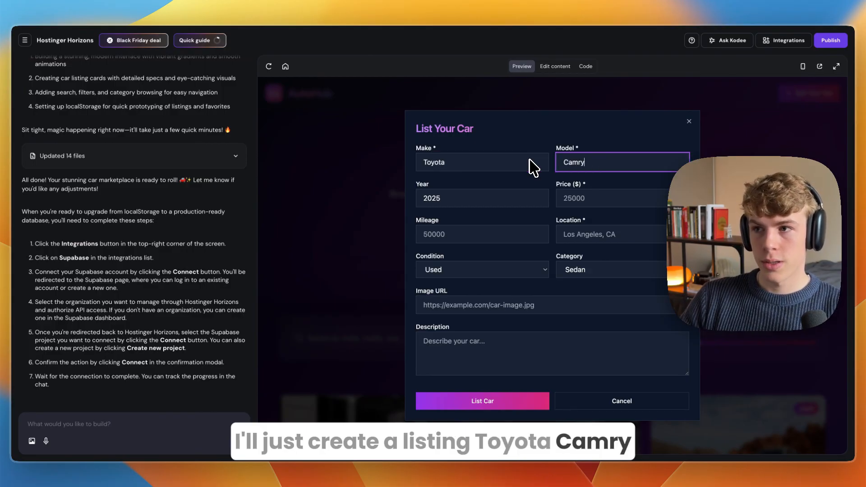
{"action": "left_click", "coordinate": [481, 235]}
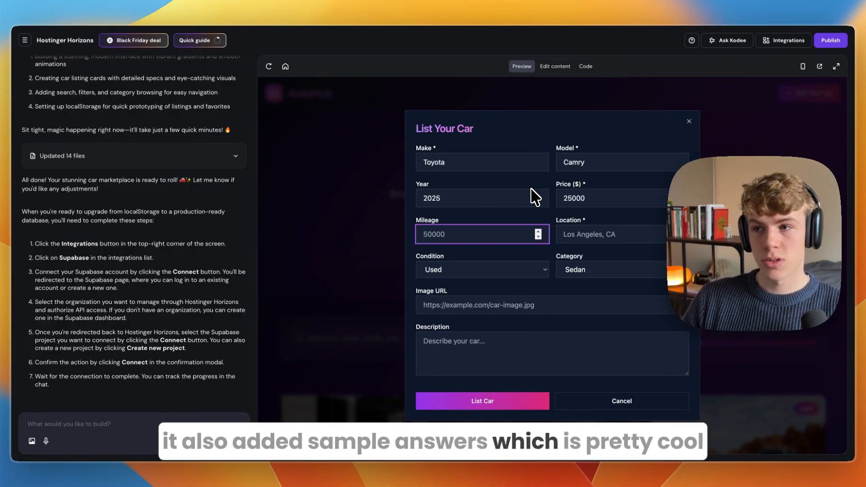
{"action": "left_click", "coordinate": [481, 401]}
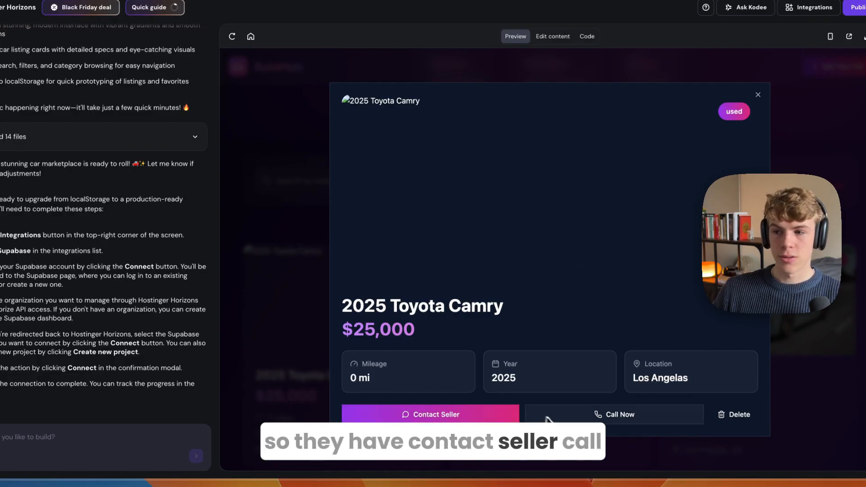
{"action": "left_click", "coordinate": [435, 414]}
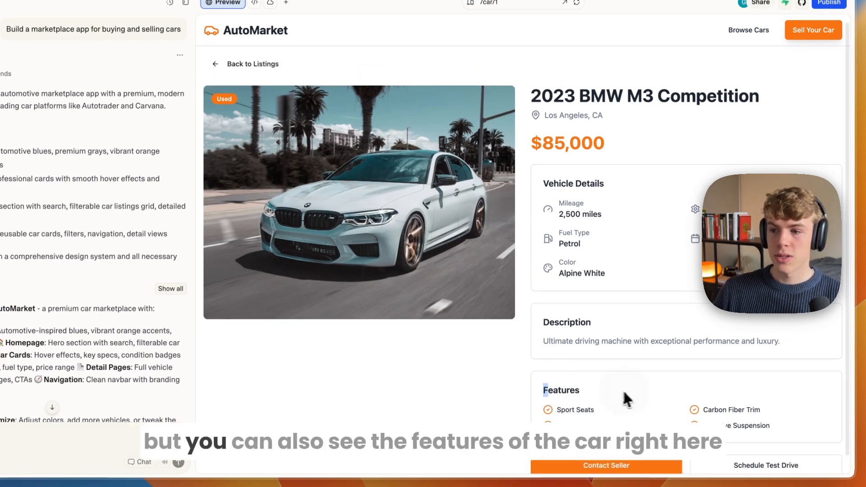
Step: Scroll the 2023 BMW M3 Competition detail page down to its Features section
{"action": "scroll", "scroll_direction": "down", "scroll_amount": 3}
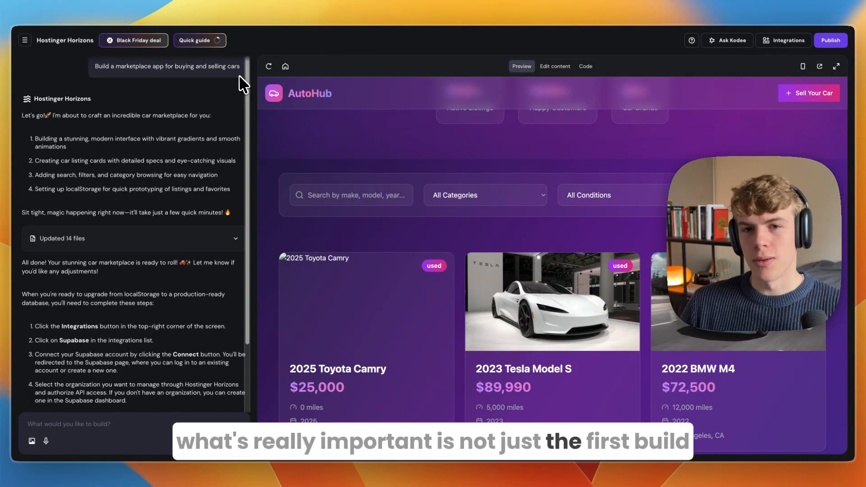
{"action": "scroll", "scroll_direction": "down", "scroll_amount": 3}
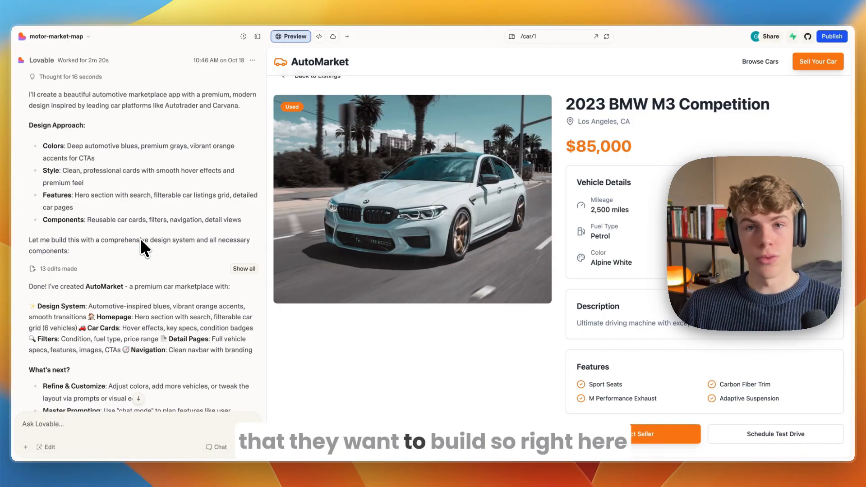
{"action": "scroll", "scroll_direction": "down", "scroll_amount": 3}
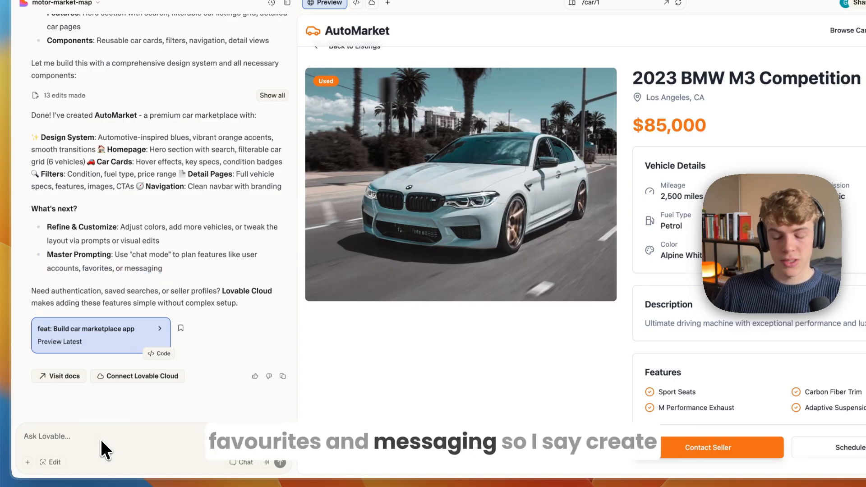
Step: Ask Lovable to 'create accounts, favorites messaging' and allow Lovable Cloud to be enabled
{"action": "type", "text": "creae"}
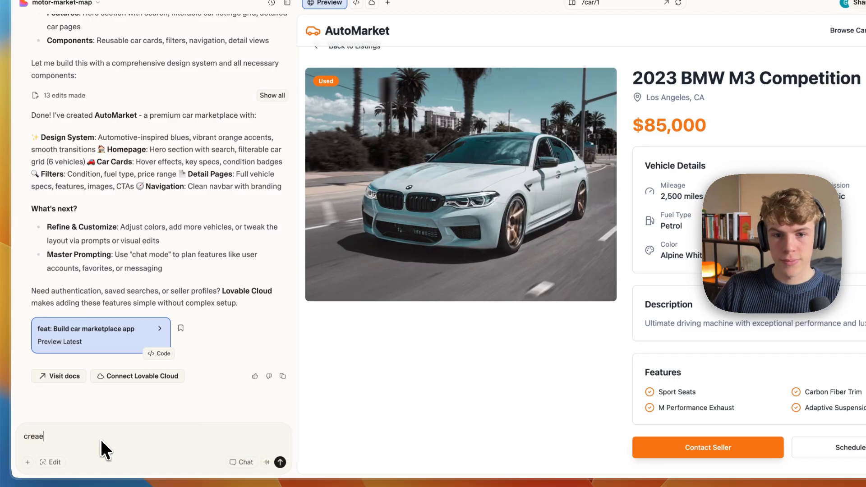
{"action": "type", "text": "create accounts, favorites messaging"}
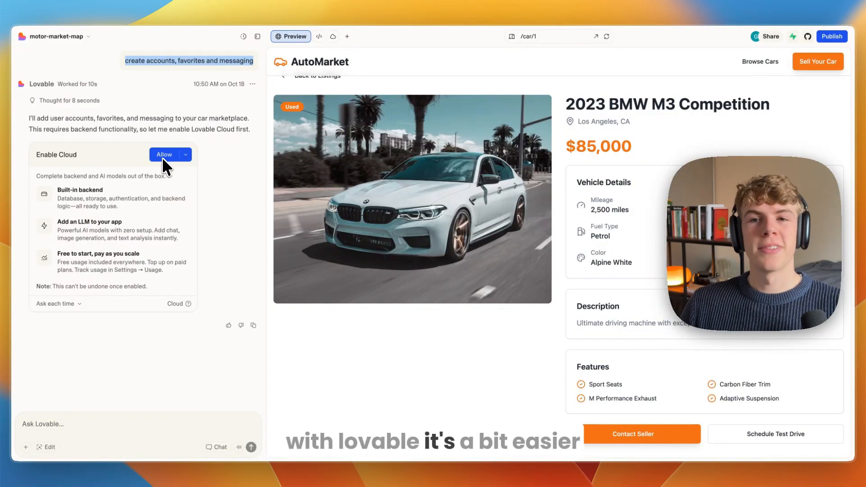
{"action": "left_click", "coordinate": [164, 155]}
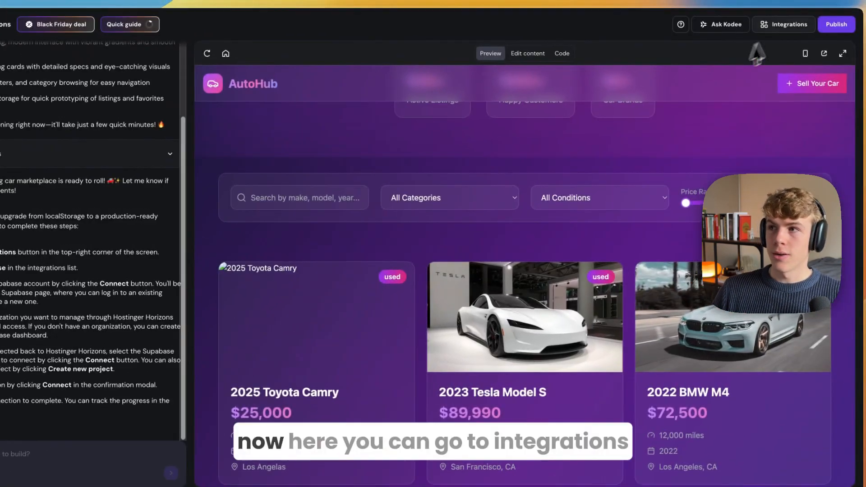
Step: Connect and authorize the Supabase integration for AutoHub, reaching the project list
{"action": "left_click", "coordinate": [782, 24]}
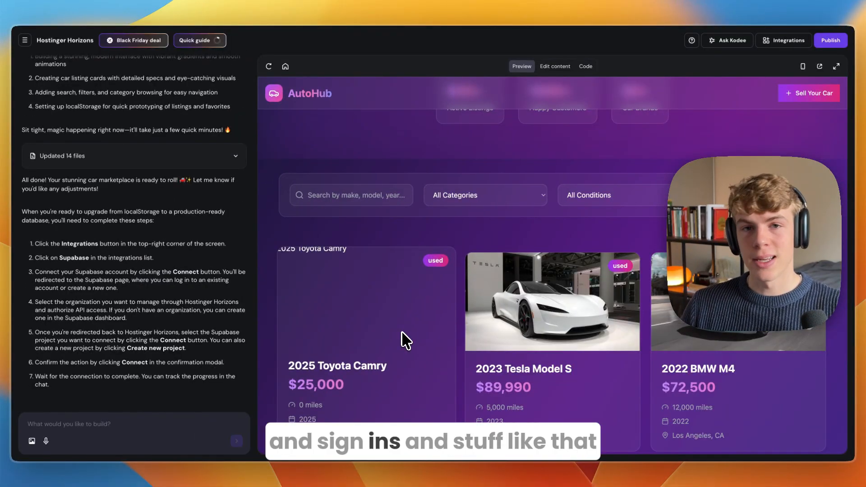
{"action": "left_click", "coordinate": [782, 40]}
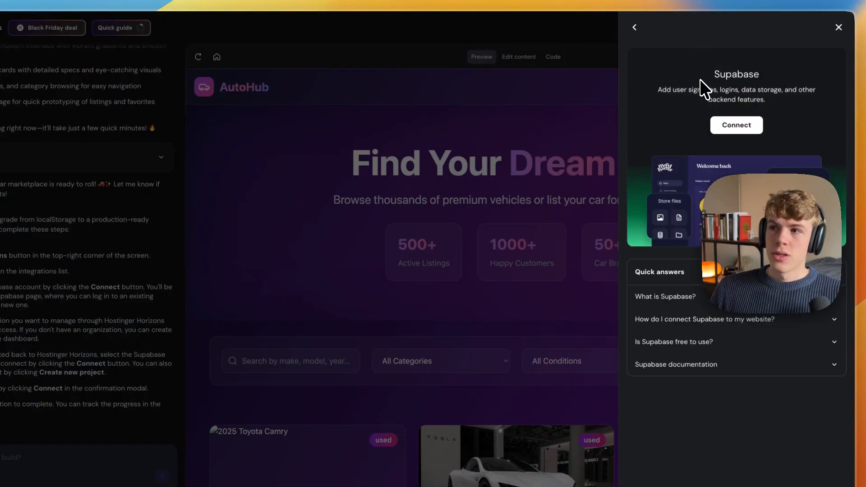
{"action": "left_click", "coordinate": [736, 124]}
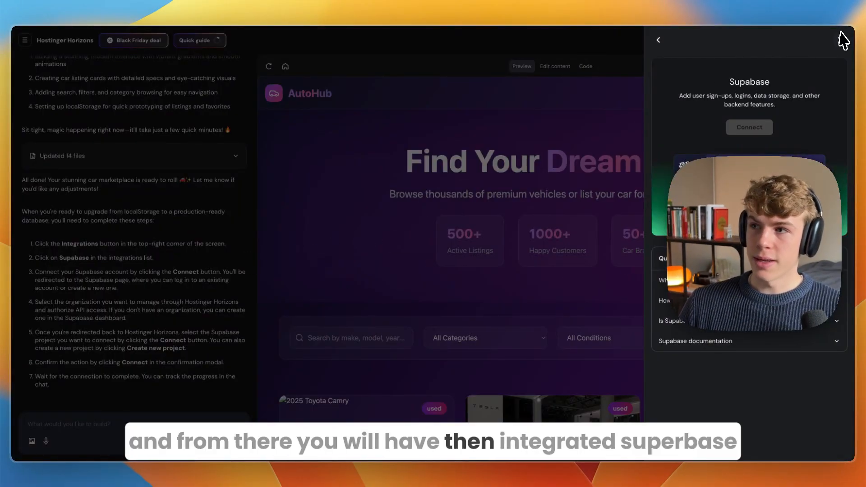
{"action": "left_click", "coordinate": [749, 127]}
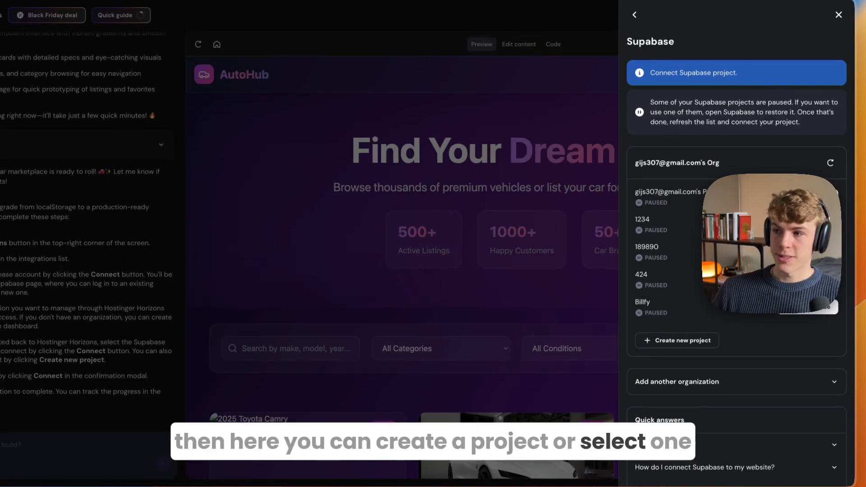
Step: Create a new Supabase project named 1234 under the chosen organization
{"action": "left_click", "coordinate": [682, 340]}
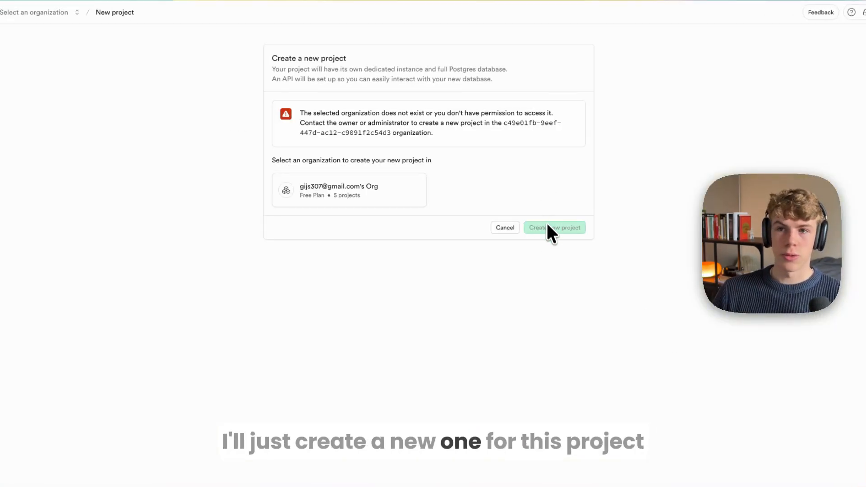
{"action": "left_click", "coordinate": [348, 190]}
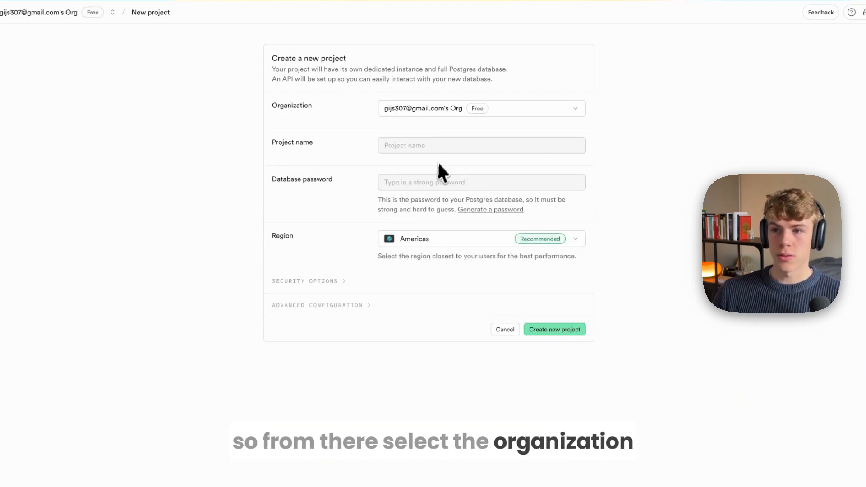
{"action": "type", "text": "1234"}
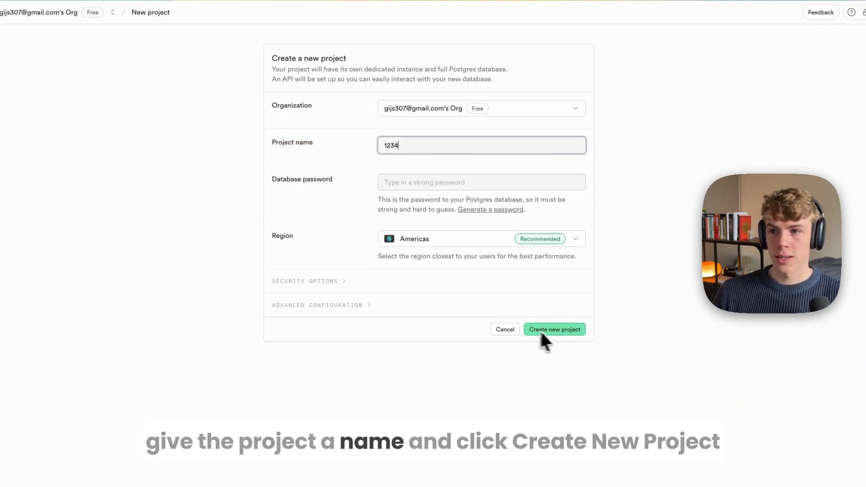
{"action": "left_click", "coordinate": [554, 329]}
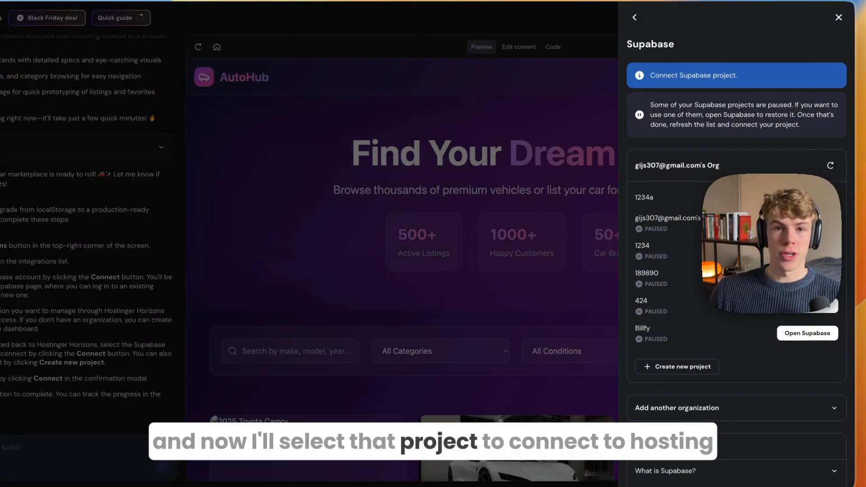
Step: Select the new 1234a project and confirm linking it to AutoHub
{"action": "left_click", "coordinate": [643, 198]}
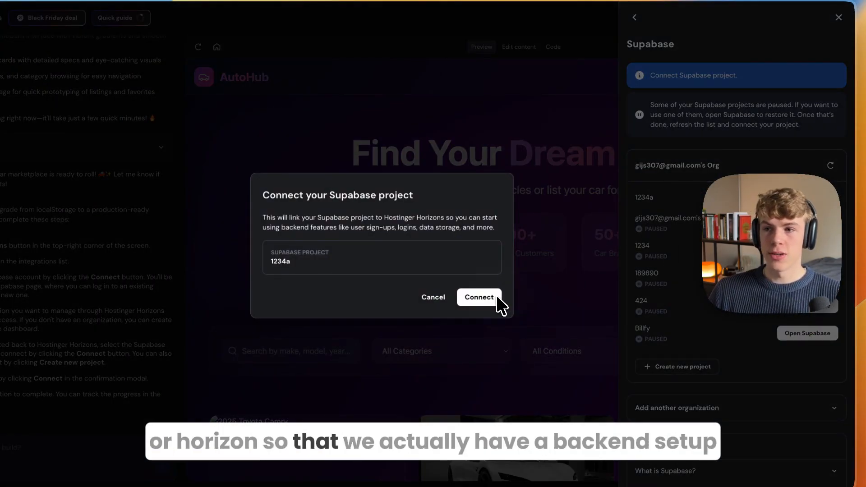
{"action": "left_click", "coordinate": [479, 297]}
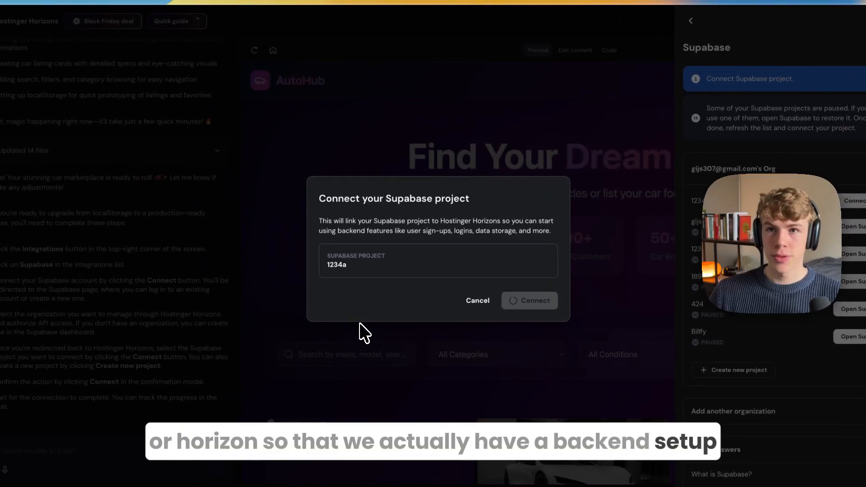
{"action": "left_click", "coordinate": [528, 299]}
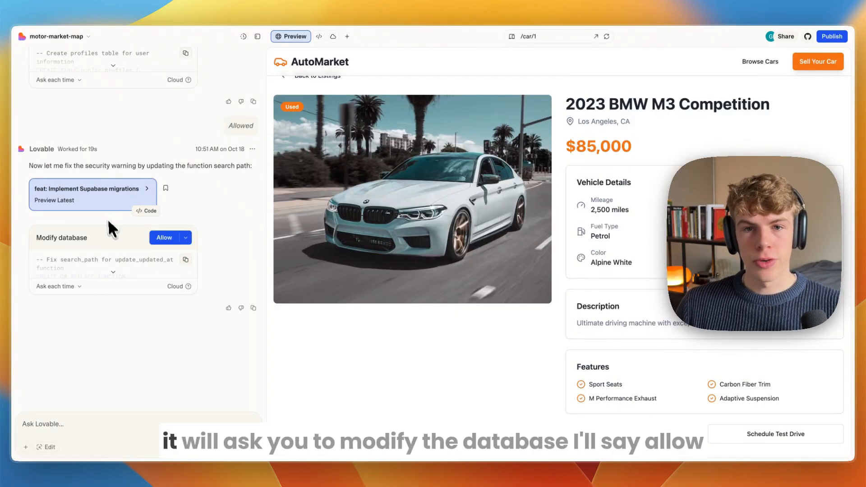
Step: Allow Lovable's database modification and sign up for an account in AutoHub's Sign In dialog
{"action": "left_click", "coordinate": [164, 237]}
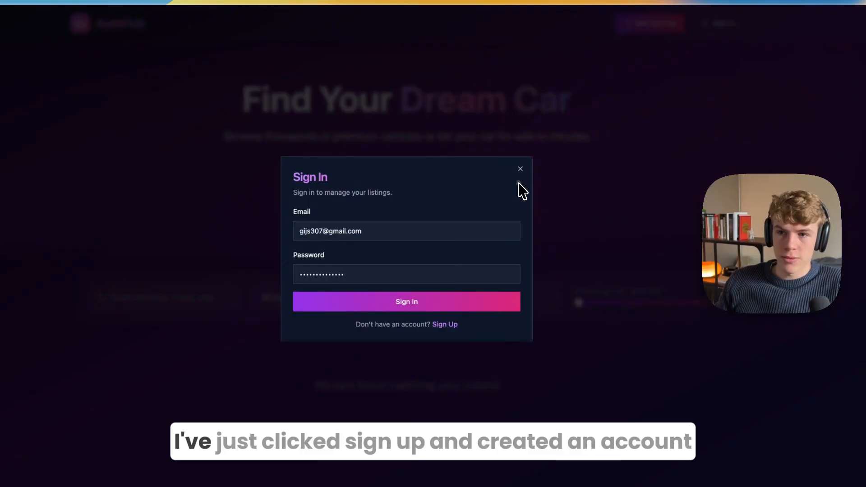
{"action": "left_click", "coordinate": [443, 323]}
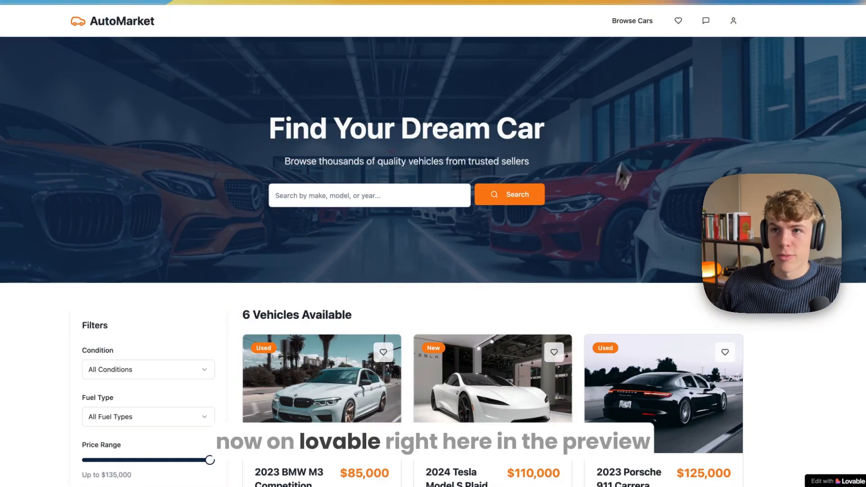
Step: Sign out of the AutoMarket account from the navbar user menu
{"action": "left_click", "coordinate": [732, 21]}
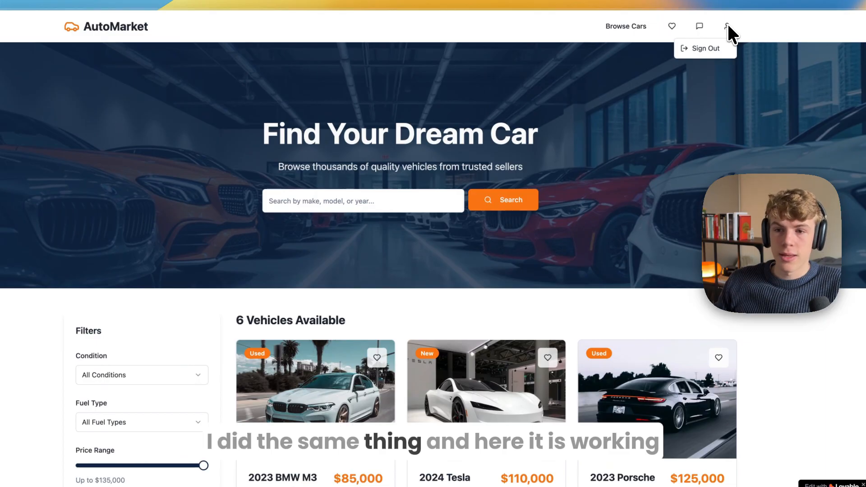
{"action": "left_click", "coordinate": [705, 48]}
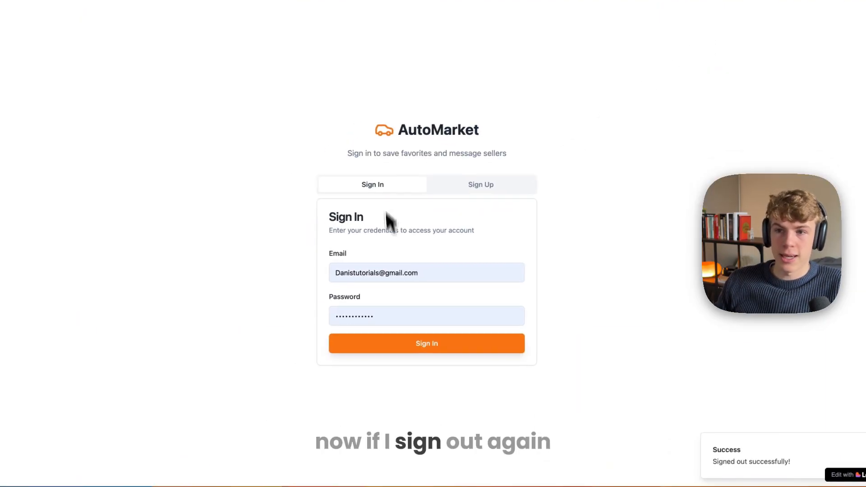
{"action": "left_click", "coordinate": [425, 342]}
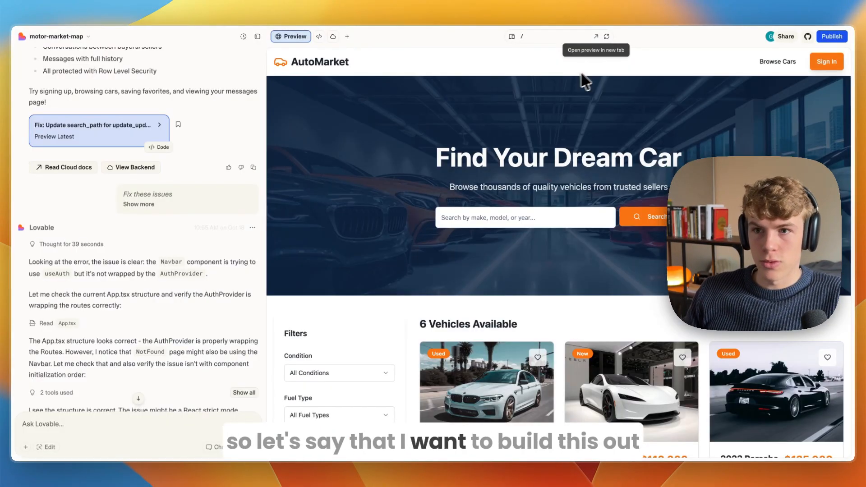
Step: Send Lovable a request for a sell-a-car section with uploads and buyer contact
{"action": "scroll", "scroll_direction": "down", "scroll_amount": 3}
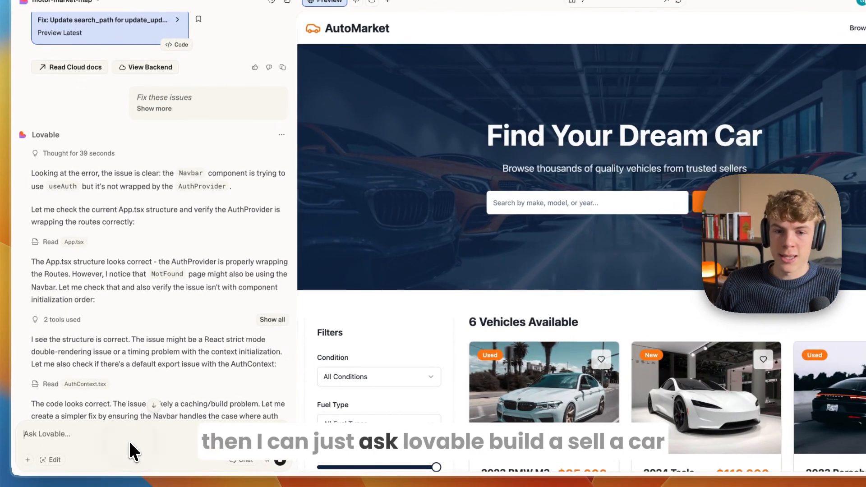
{"action": "type", "text": "Build a sell a car section where I can upload my car details and have people"}
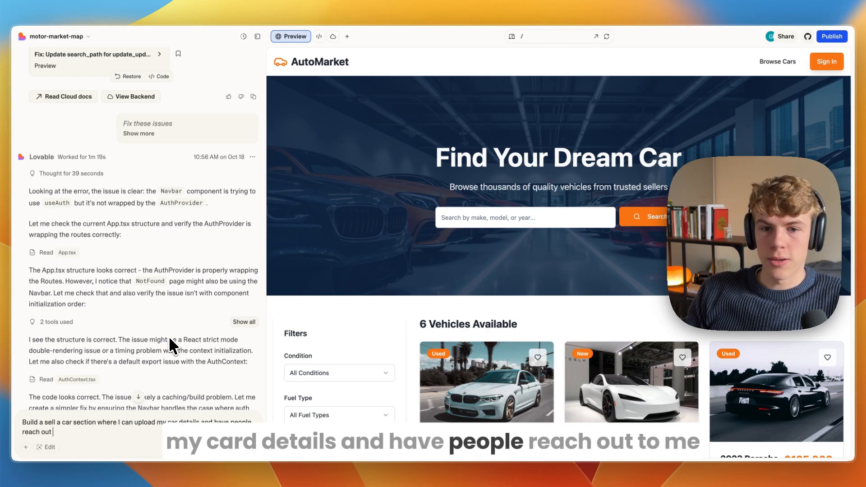
{"action": "key", "text": "Enter"}
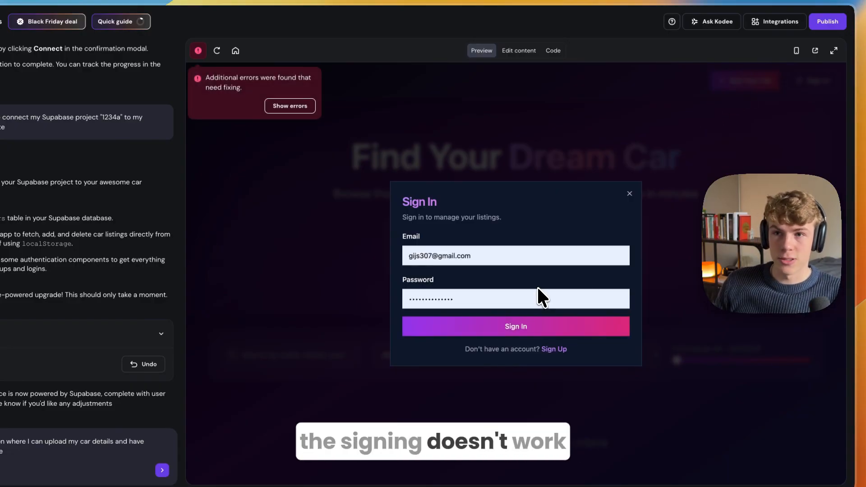
Step: Review the first Supabase error's details in Error logs and return to the AutoHub preview
{"action": "left_click", "coordinate": [290, 107]}
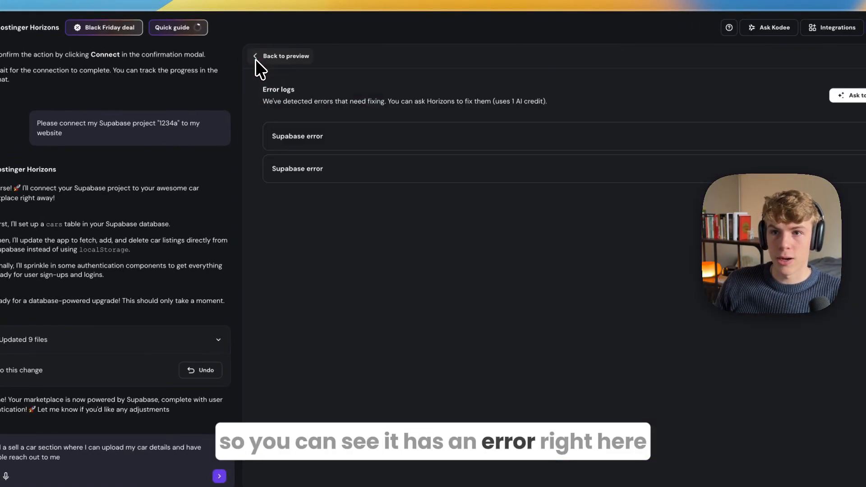
{"action": "left_click", "coordinate": [296, 136]}
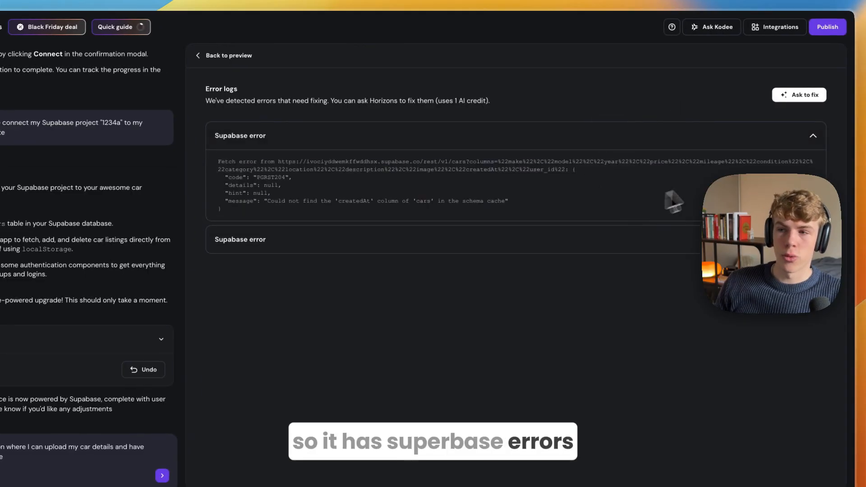
{"action": "left_click", "coordinate": [798, 95]}
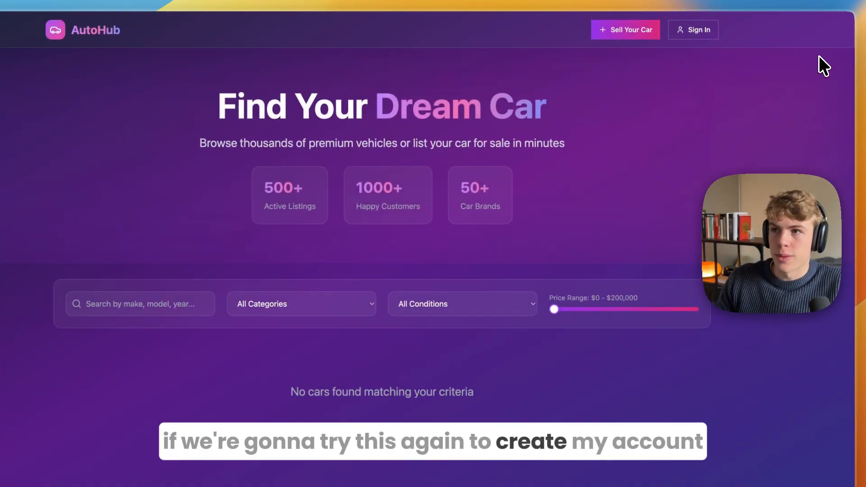
Step: Submit a new account through Sign Up, then attempt Sign In with the same details
{"action": "left_click", "coordinate": [692, 30]}
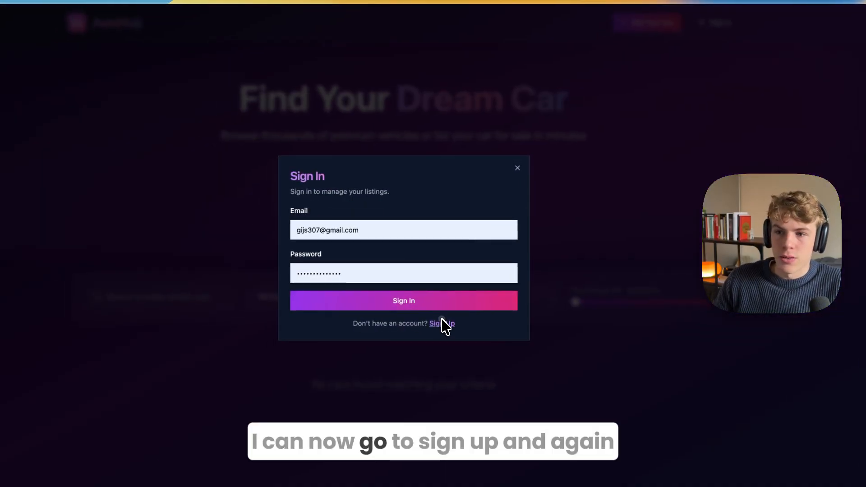
{"action": "left_click", "coordinate": [442, 323]}
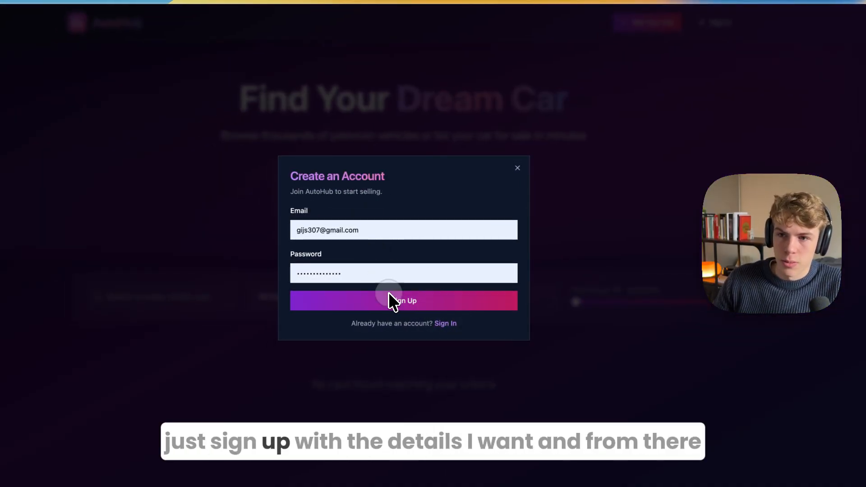
{"action": "left_click", "coordinate": [403, 300]}
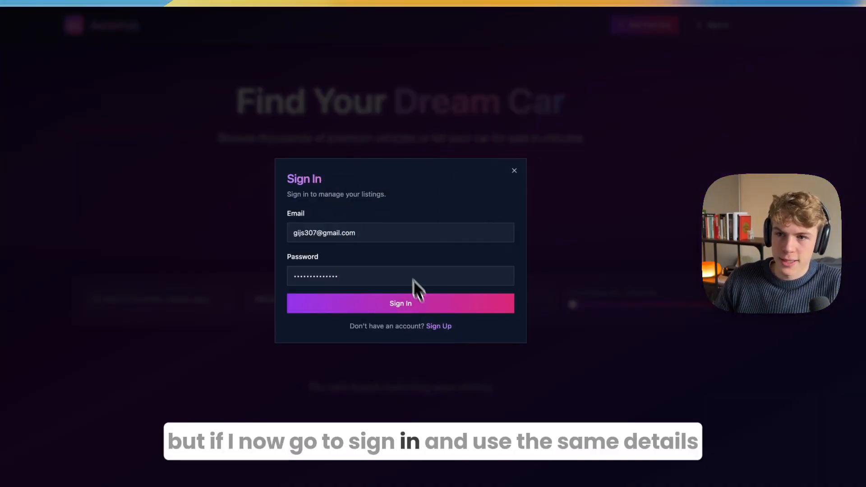
{"action": "left_click", "coordinate": [399, 303]}
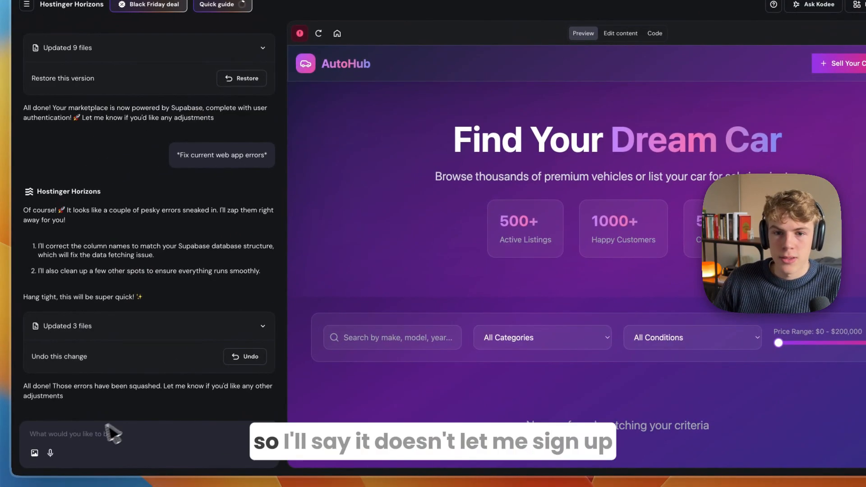
Step: Send the assistant the message that the app doesn't let me sign up or sign in
{"action": "type", "text": "it doesnt let mse"}
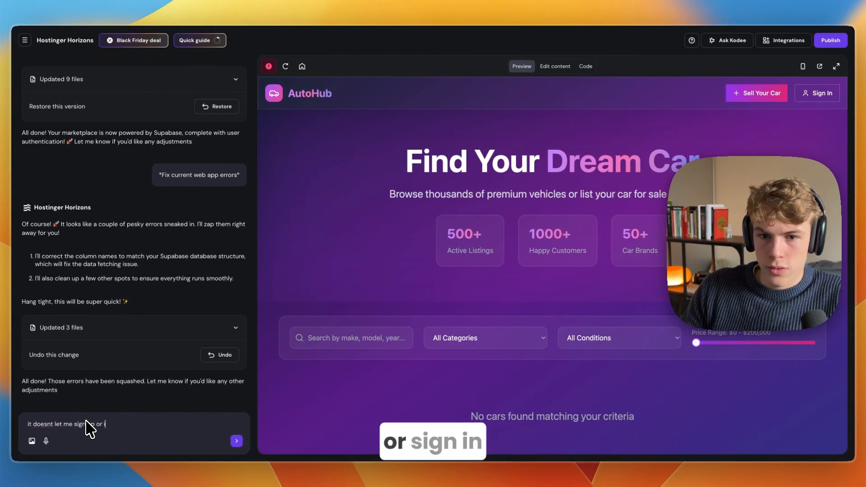
{"action": "left_click", "coordinate": [236, 440]}
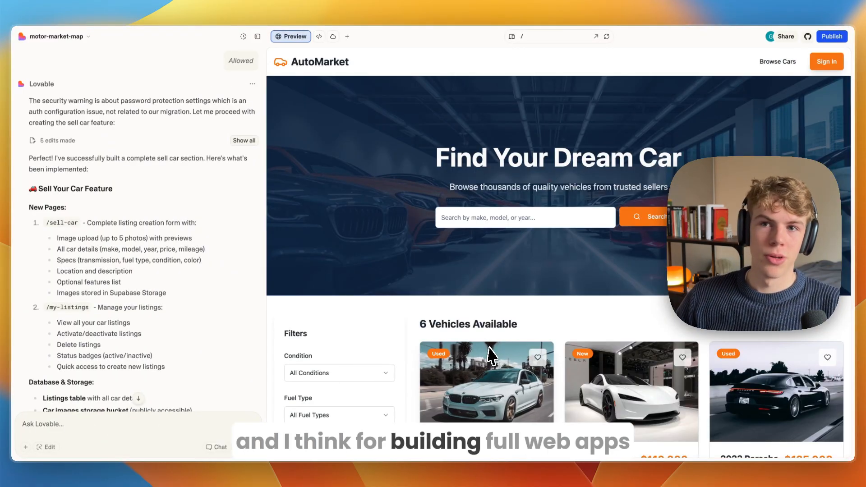
Step: View the AutoMarket preview full screen and look through the Sell Your Car listing form
{"action": "scroll", "scroll_direction": "down", "scroll_amount": 3}
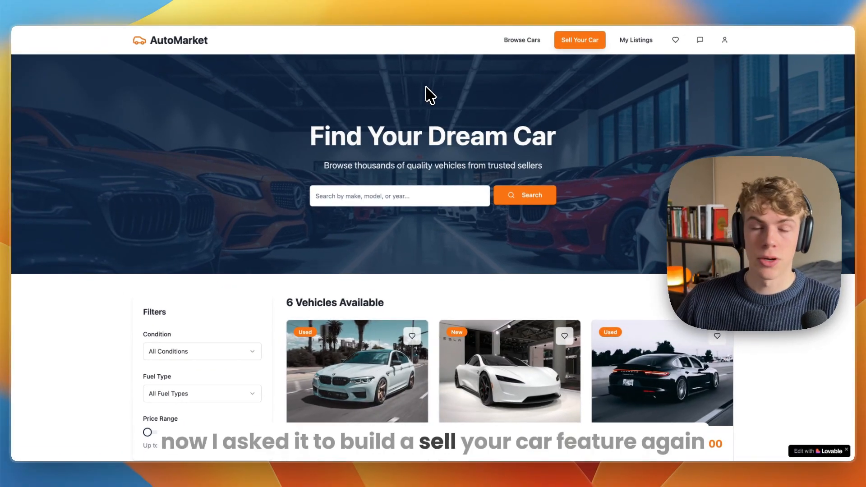
{"action": "left_click", "coordinate": [724, 40]}
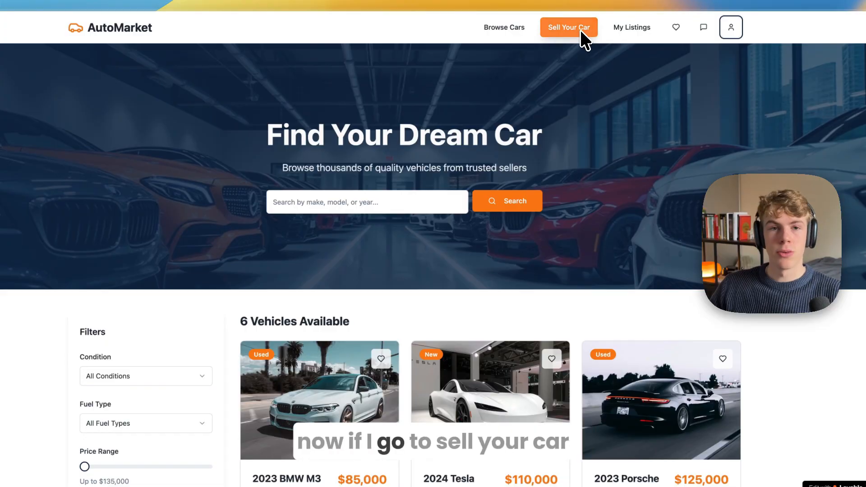
{"action": "left_click", "coordinate": [568, 27]}
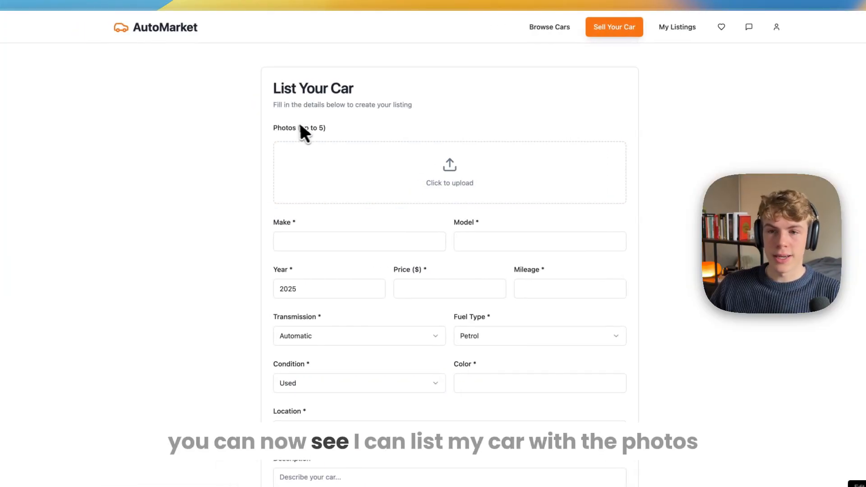
{"action": "scroll", "scroll_direction": "down", "scroll_amount": 3}
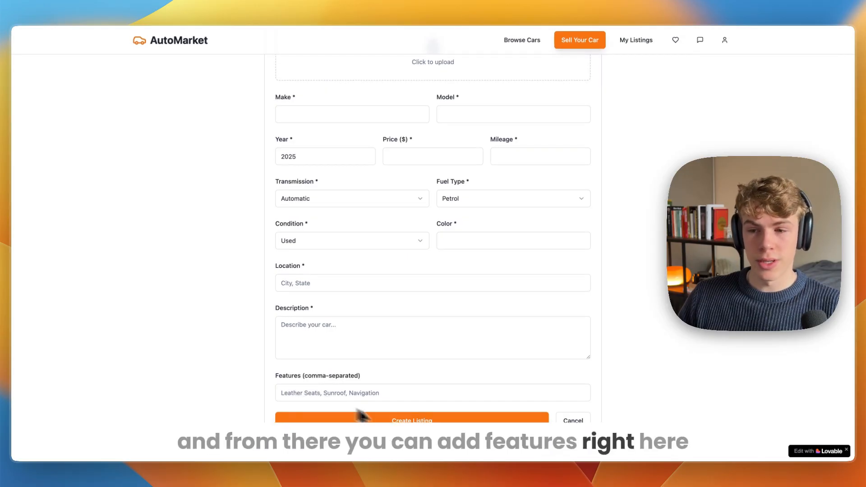
{"action": "scroll", "scroll_direction": "up", "scroll_amount": 3}
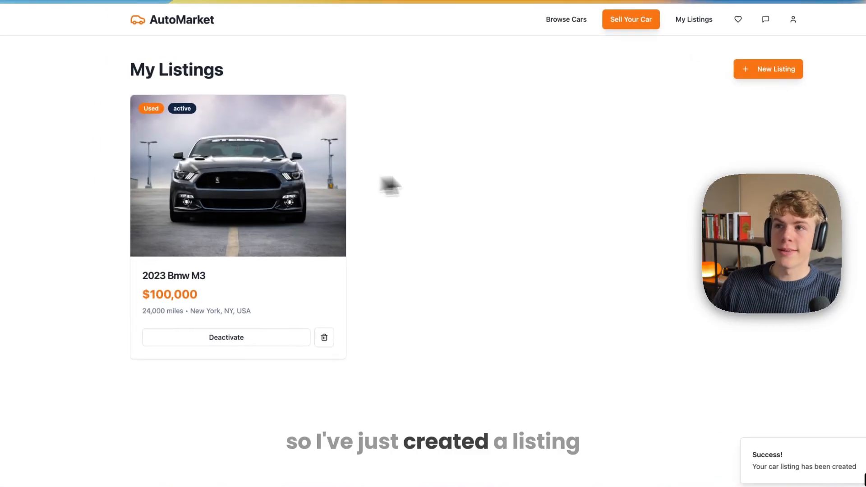
Step: Browse all cars to find the new $100,000 BMW M3, then return to My Listings
{"action": "double_click", "coordinate": [176, 69]}
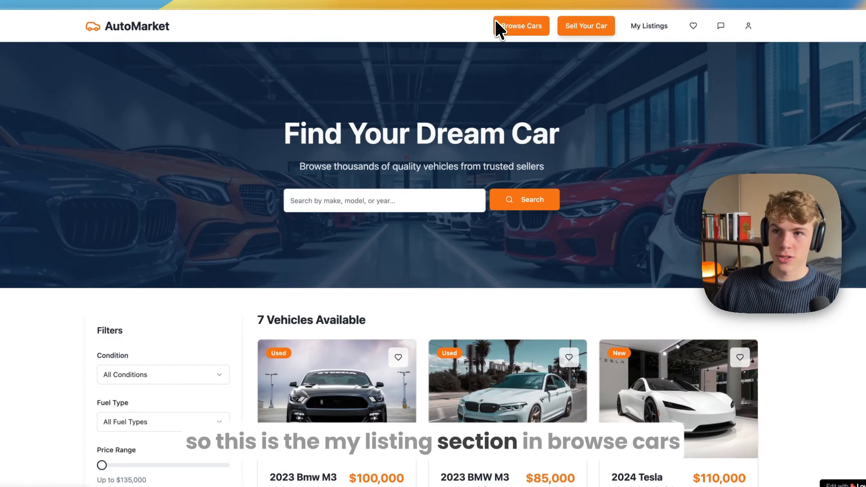
{"action": "scroll", "scroll_direction": "down", "scroll_amount": 3}
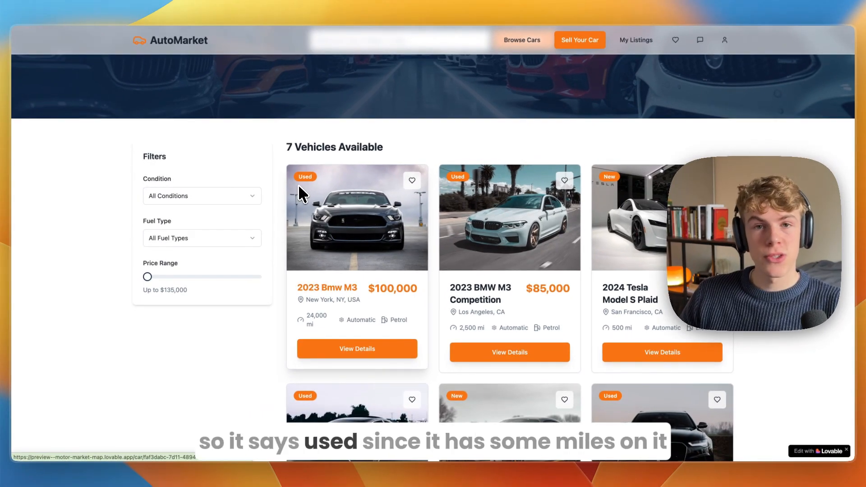
{"action": "mouse_move", "coordinate": [308, 331]}
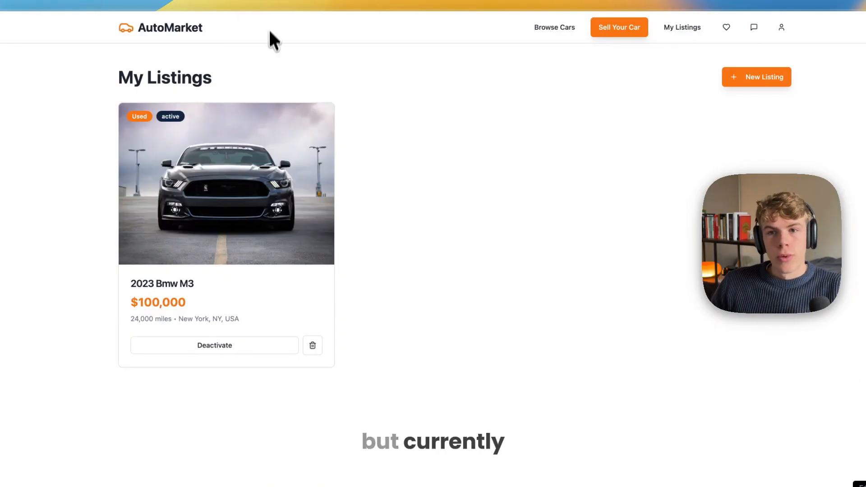
{"action": "left_click", "coordinate": [553, 27]}
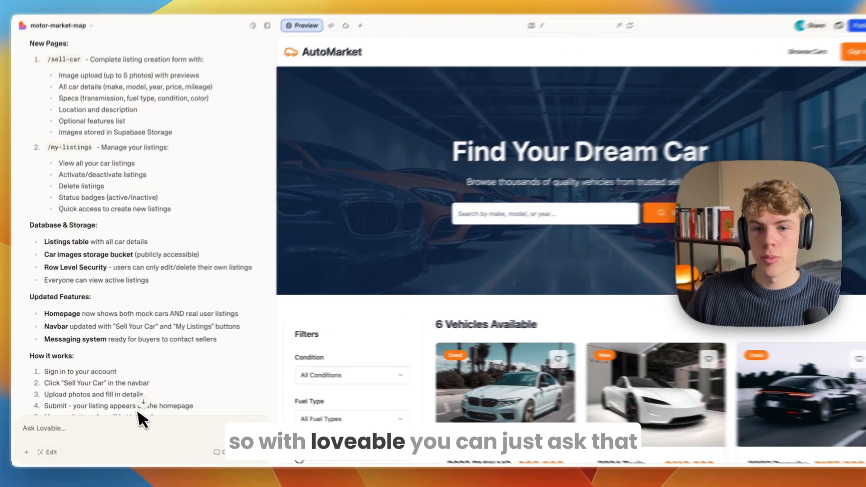
Step: Return home from the 404 page, favorite the 2023 BMW M3 and view My Favorites
{"action": "scroll", "scroll_direction": "down", "scroll_amount": 3}
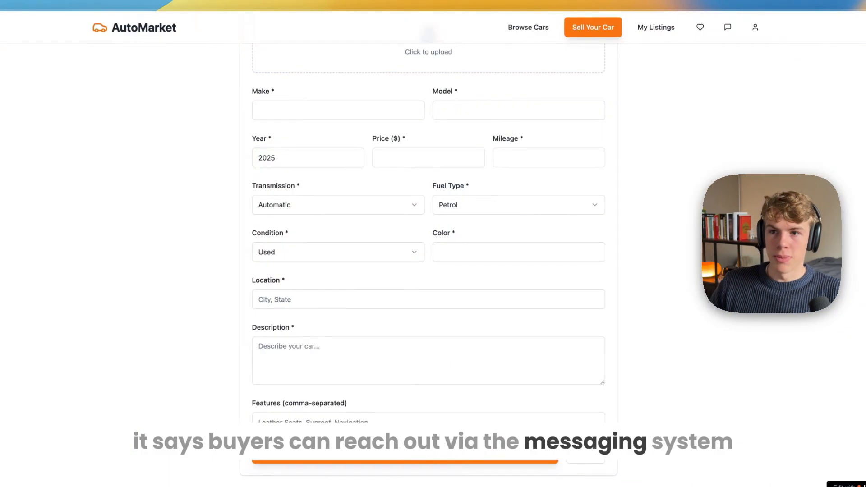
{"action": "left_click", "coordinate": [728, 27]}
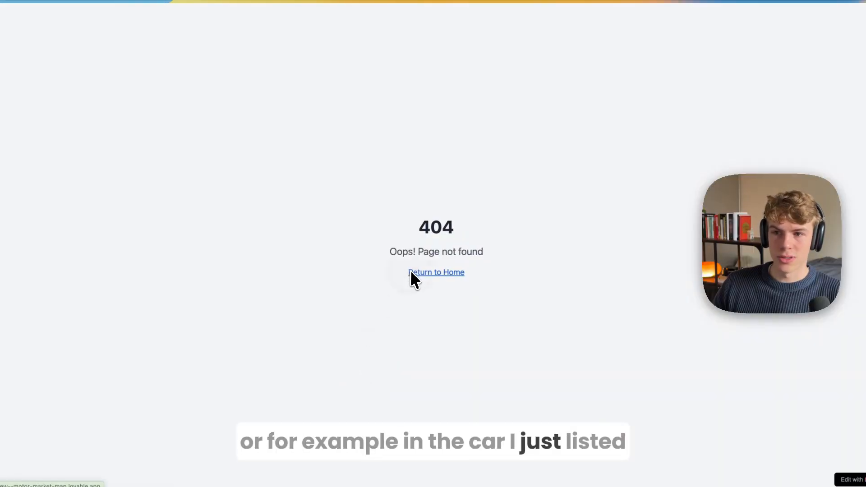
{"action": "left_click", "coordinate": [436, 271]}
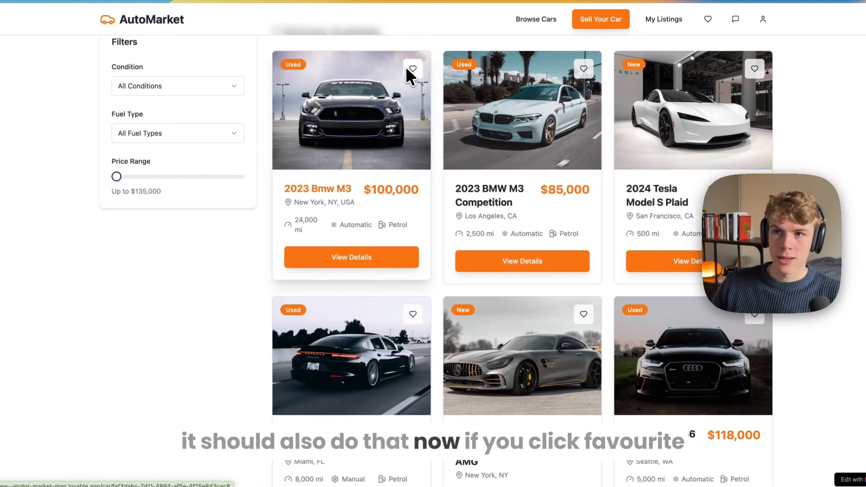
{"action": "left_click", "coordinate": [707, 19]}
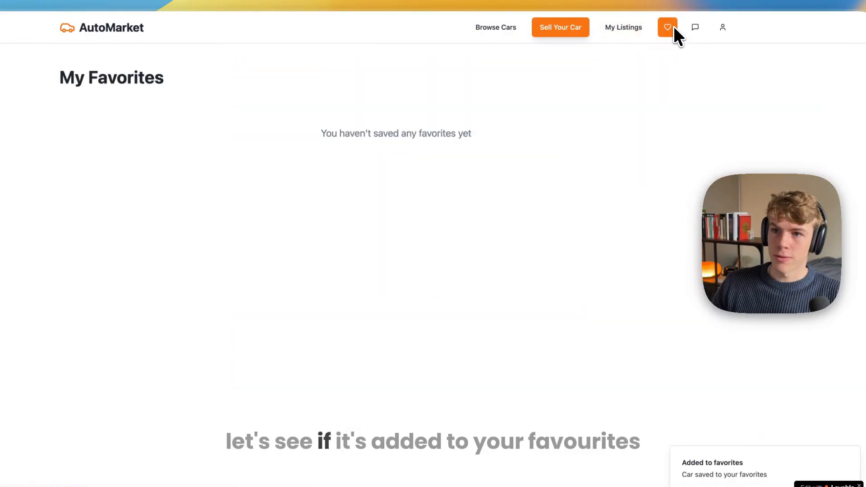
{"action": "left_click", "coordinate": [667, 27]}
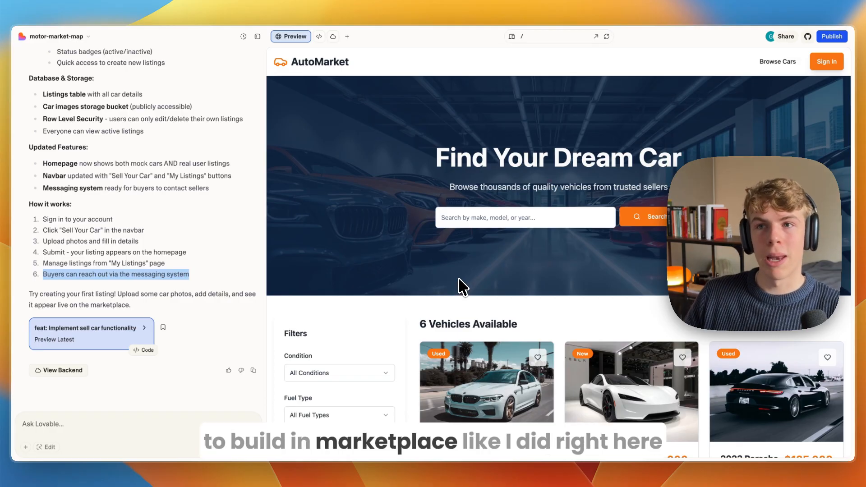
Step: Scroll the AutoMarket preview pane beside the build summary in the Lovable editor
{"action": "scroll", "scroll_direction": "down", "scroll_amount": 3}
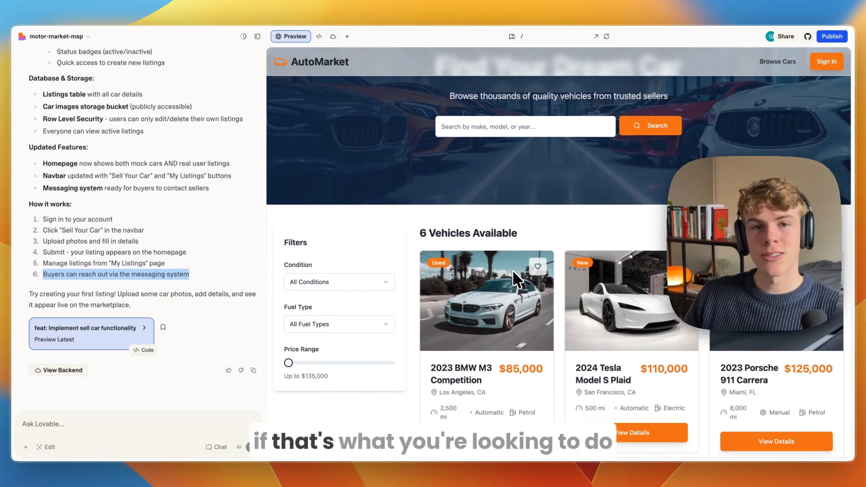